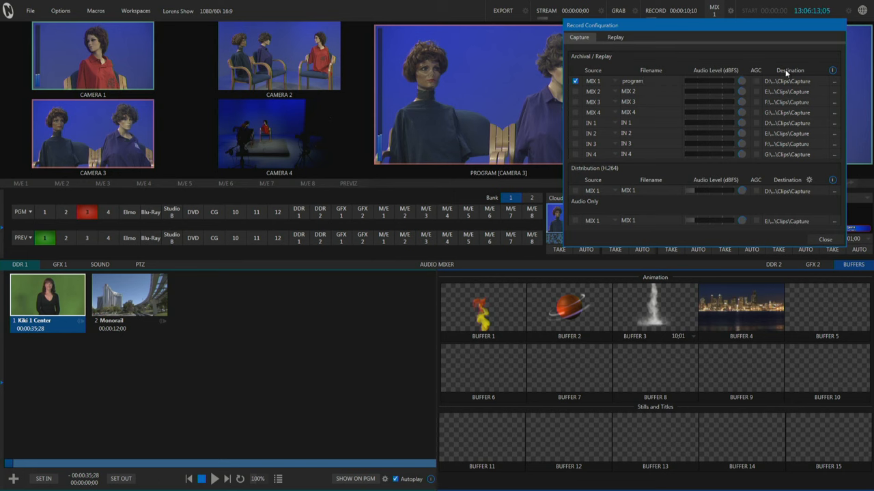
{"action": "mouse_move", "coordinate": [799, 82]}
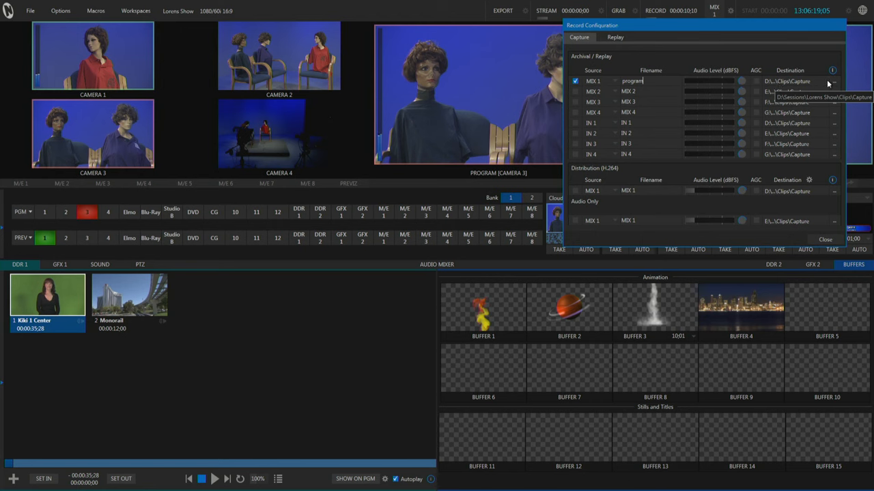
- Choose a save folder for MIX 1 and enable the remaining MIX outputs as capture sources
{"action": "left_click", "coordinate": [832, 81]}
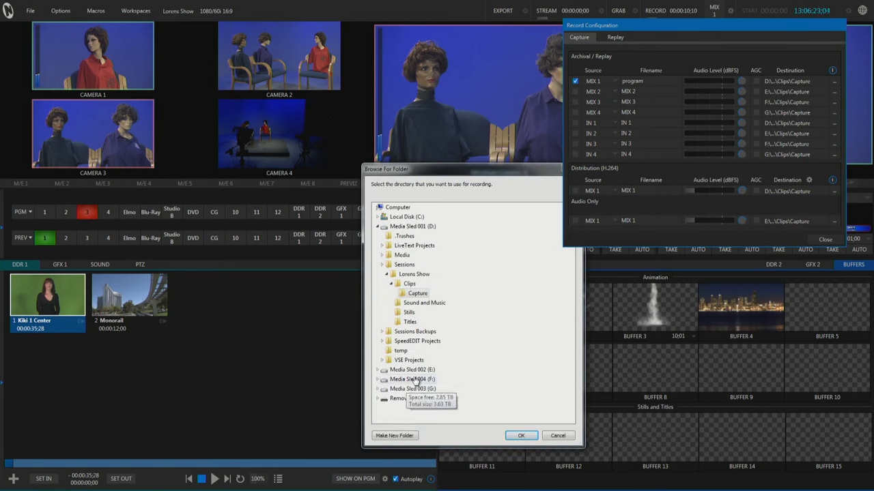
{"action": "mouse_move", "coordinate": [404, 265]}
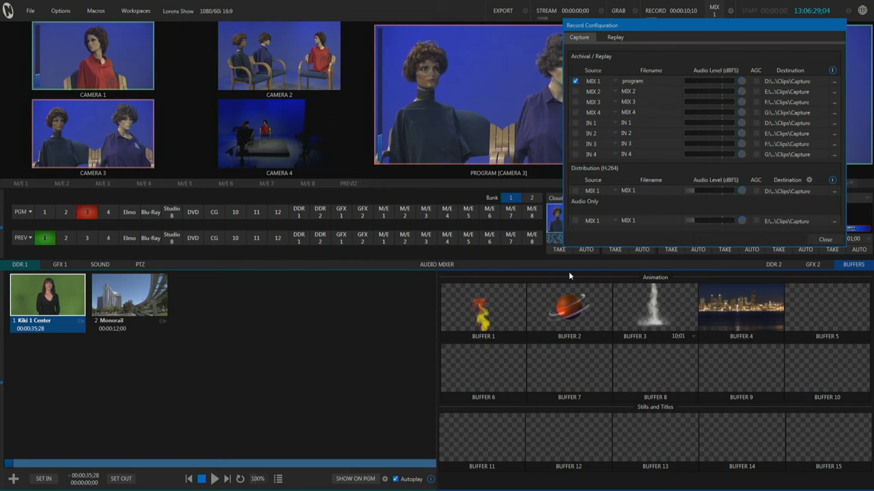
{"action": "mouse_move", "coordinate": [574, 100]}
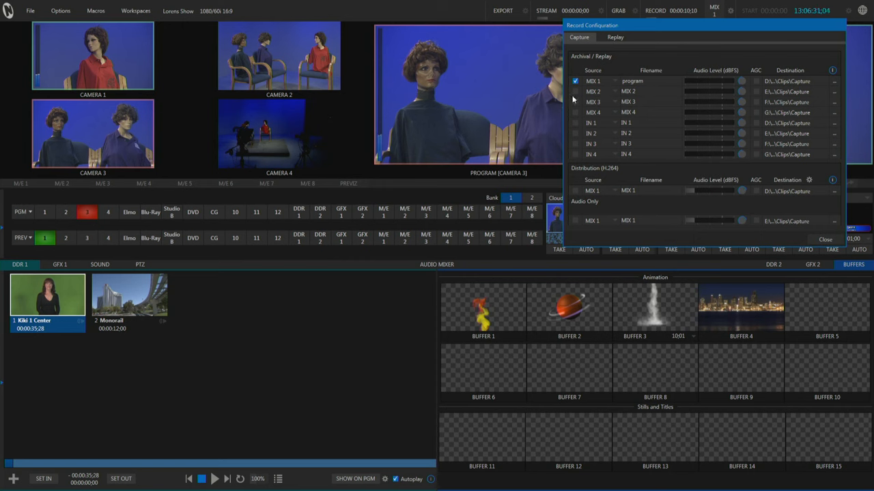
{"action": "left_click", "coordinate": [576, 101]}
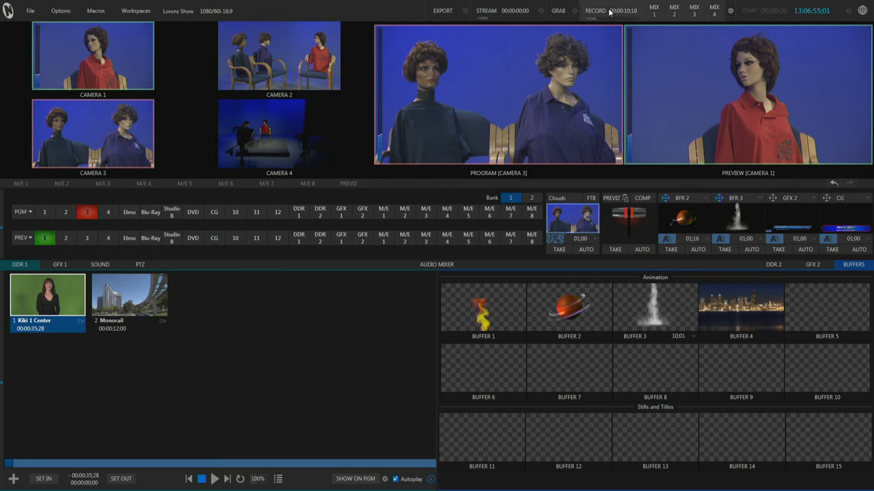
- Start recording so MIX 1–4 capture together with the RECORD indicator red and timecode running
{"action": "left_click", "coordinate": [595, 11]}
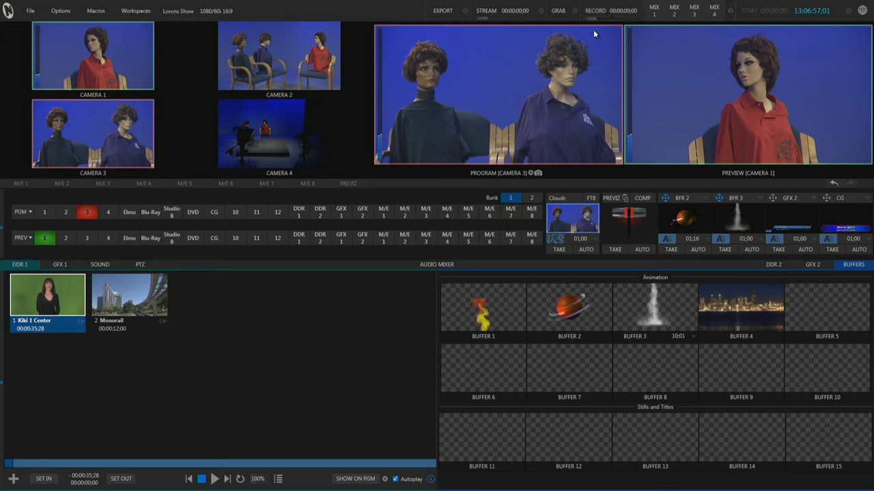
{"action": "left_click", "coordinate": [594, 11]}
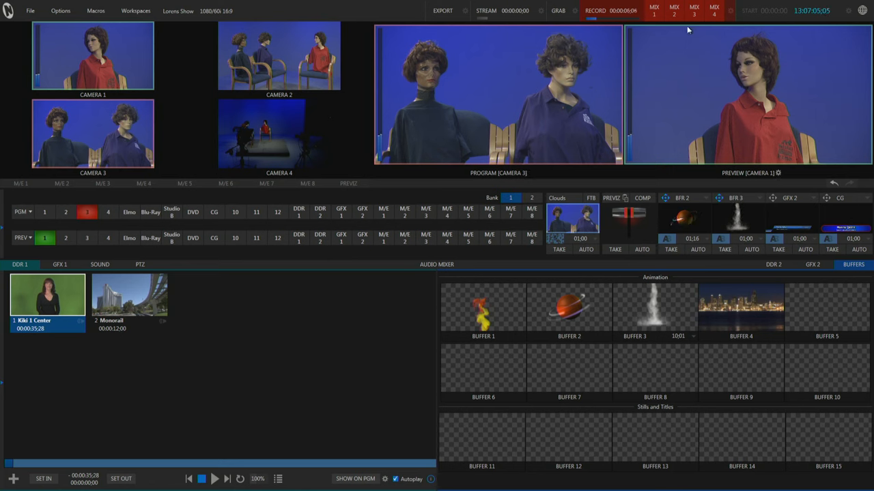
{"action": "mouse_move", "coordinate": [669, 57]}
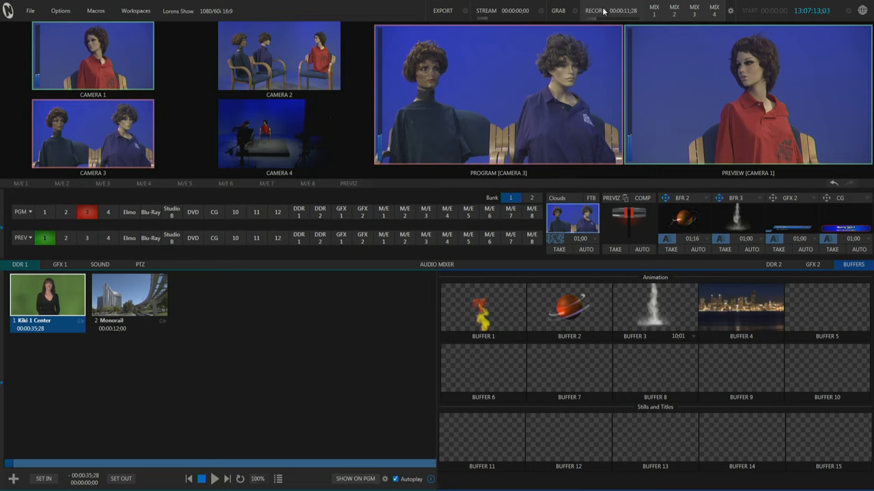
{"action": "left_click", "coordinate": [593, 11]}
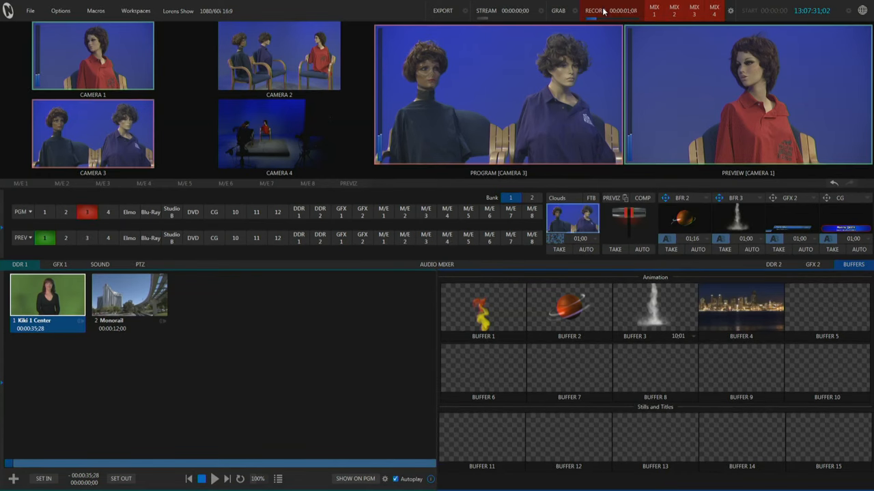